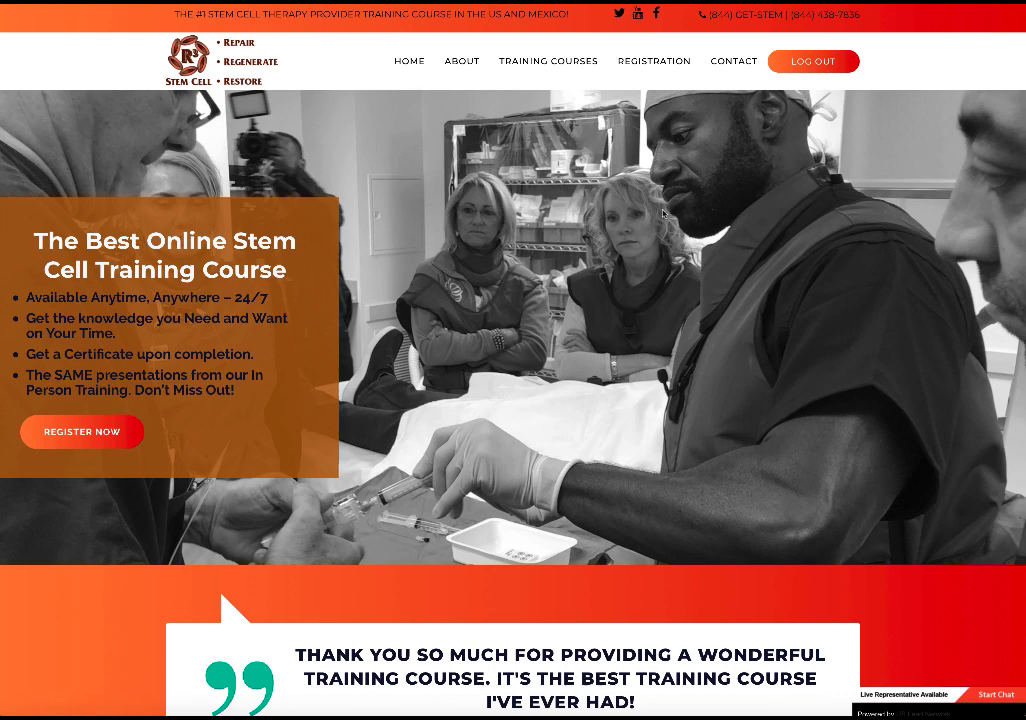
pyautogui.moveTo(755, 195)
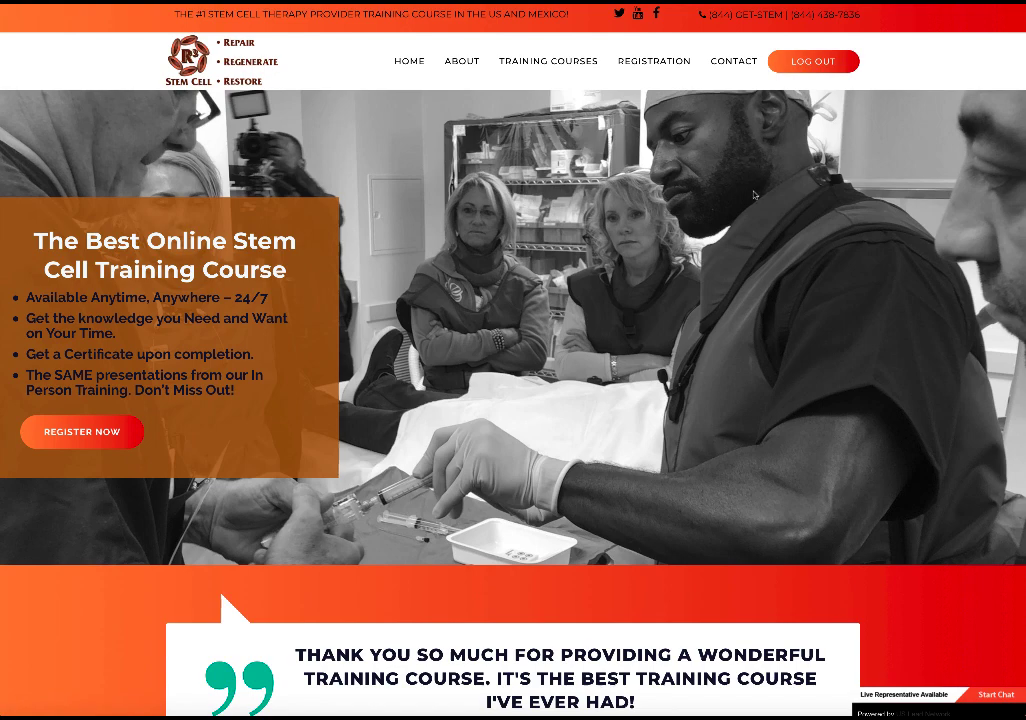
# Skip the YouTube shoulder therapy video ahead to about 1:33, into the patient procedure.
pyautogui.scroll(-3)
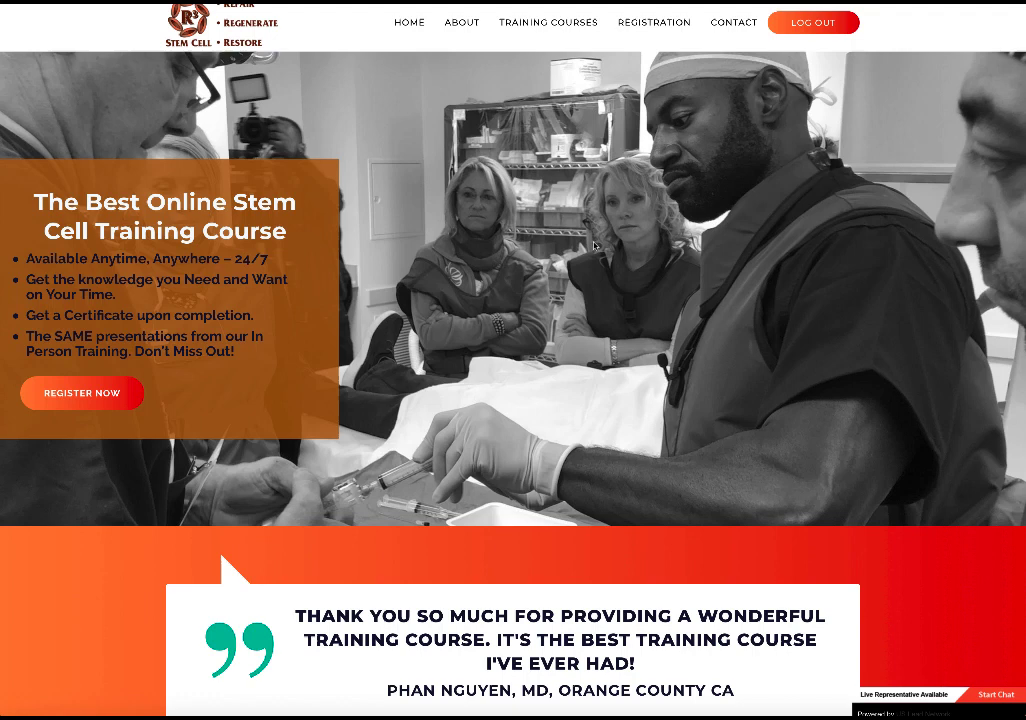
pyautogui.scroll(-3)
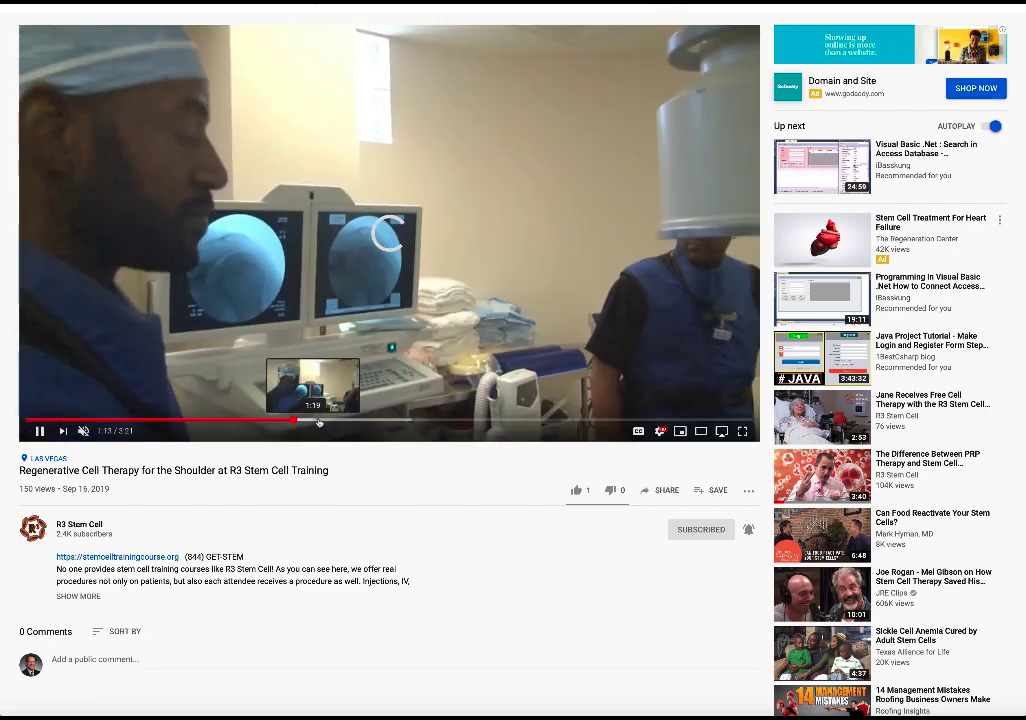
pyautogui.click(347, 420)
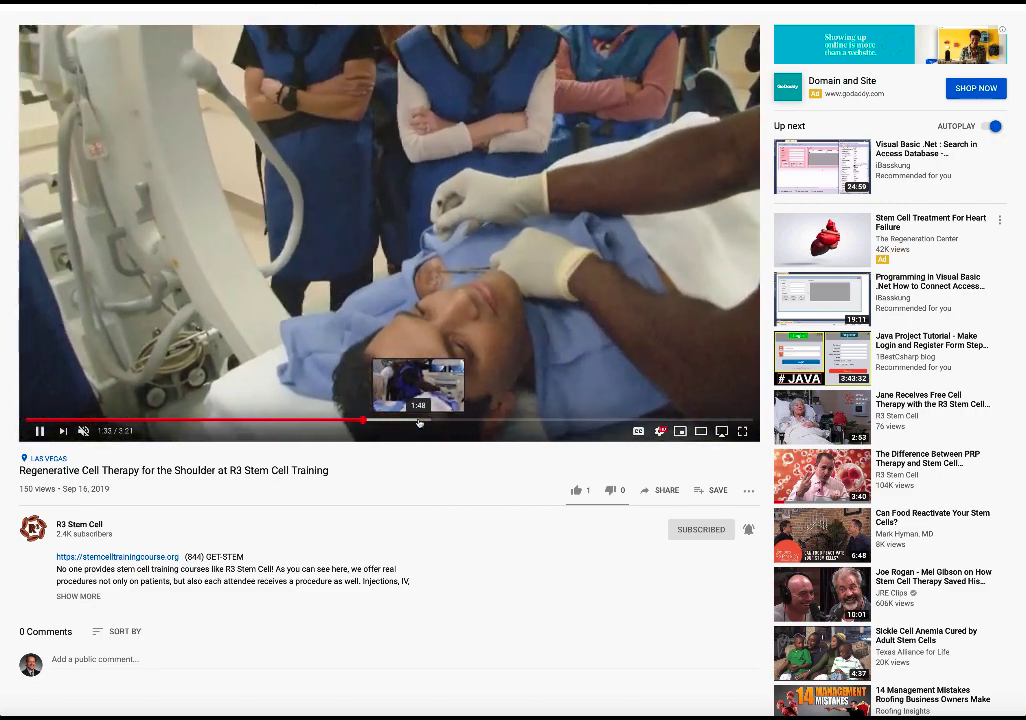
pyautogui.moveTo(492, 529)
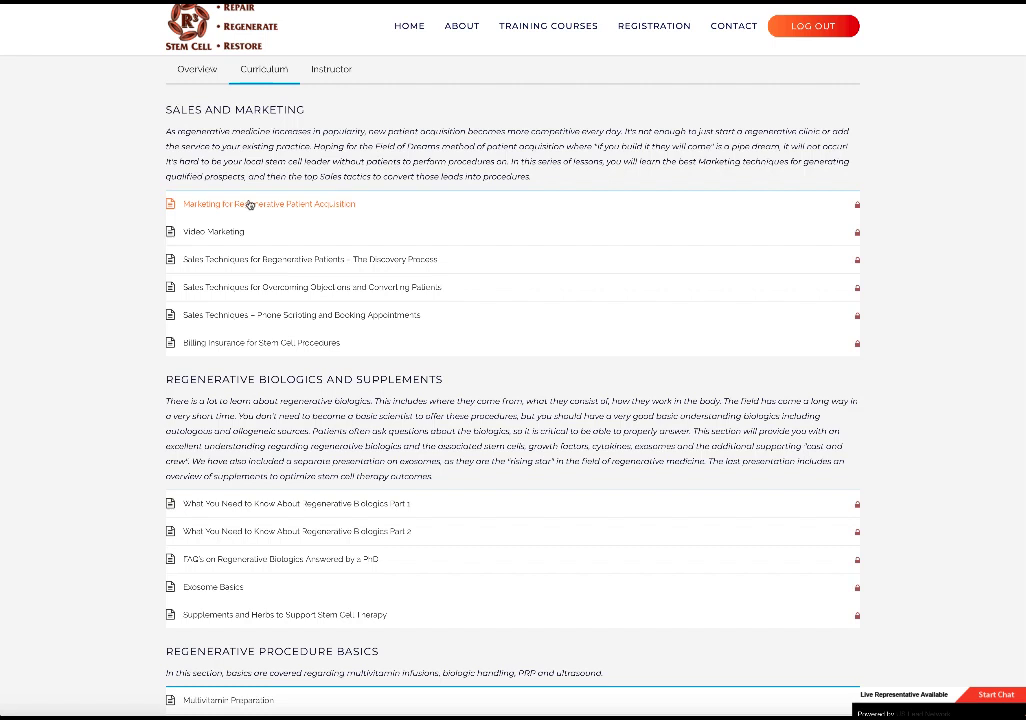
pyautogui.moveTo(232, 231)
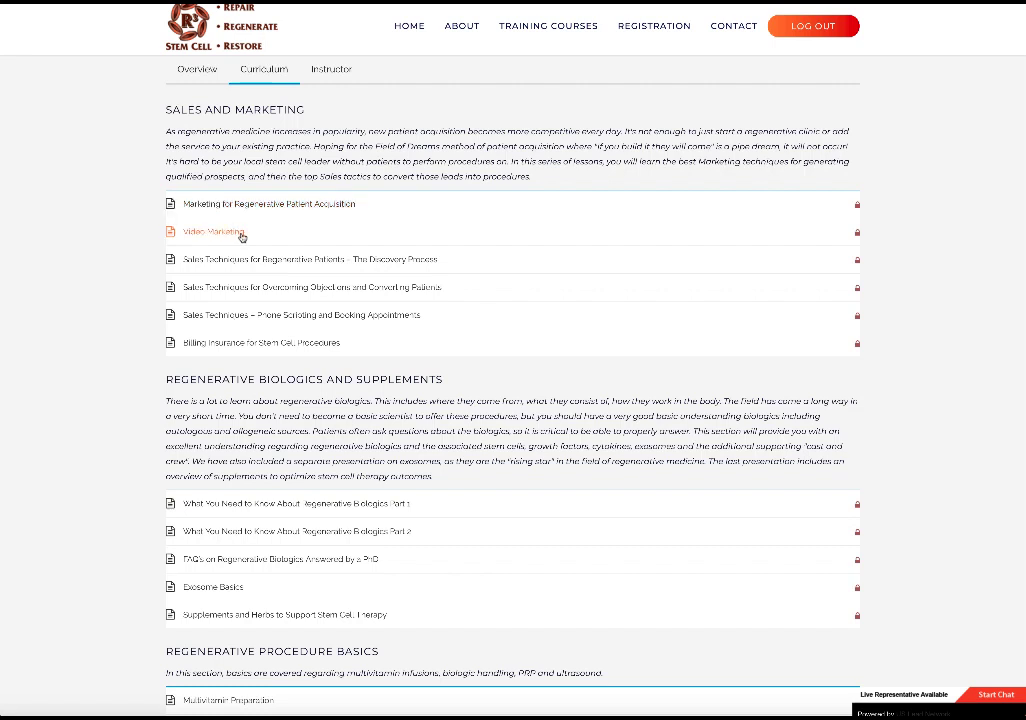
pyautogui.moveTo(375, 259)
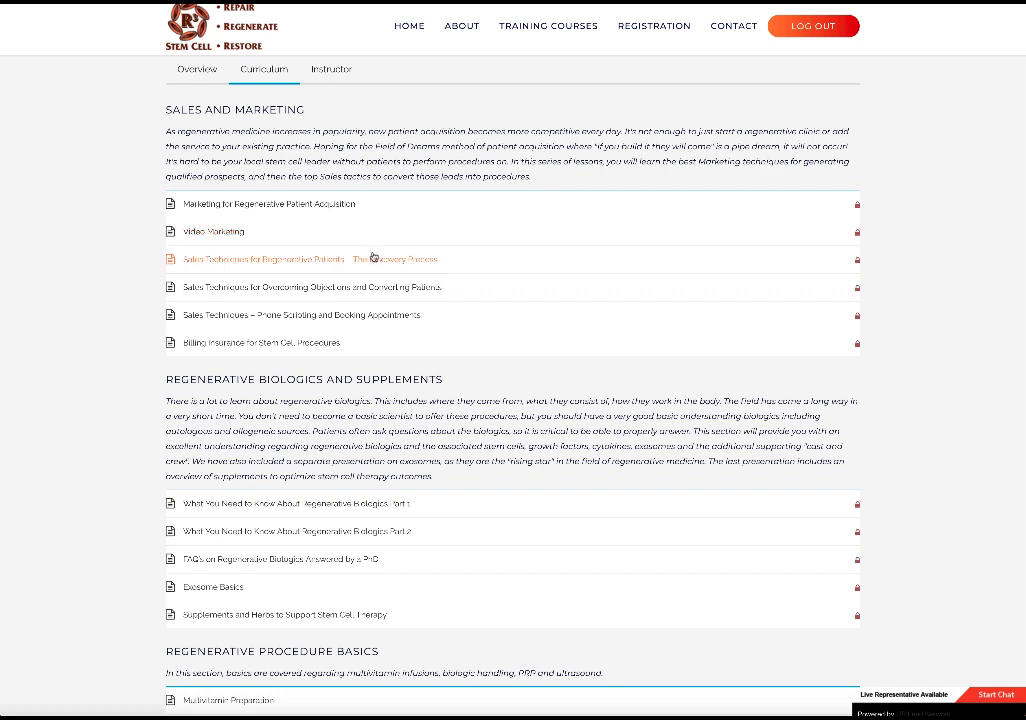
pyautogui.moveTo(381, 287)
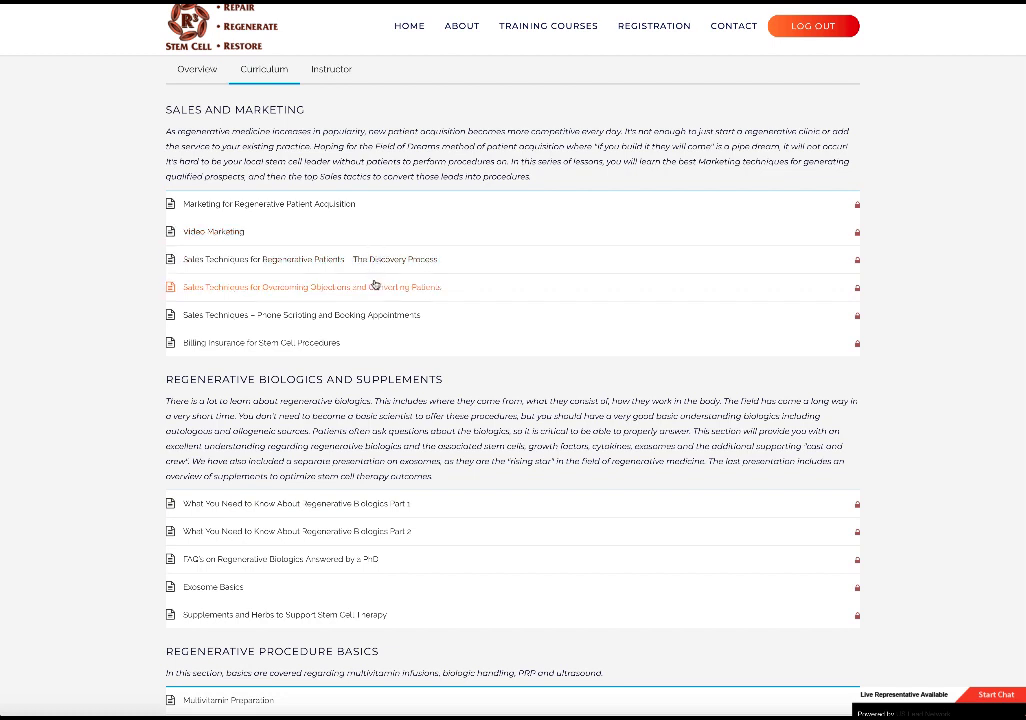
pyautogui.moveTo(335, 318)
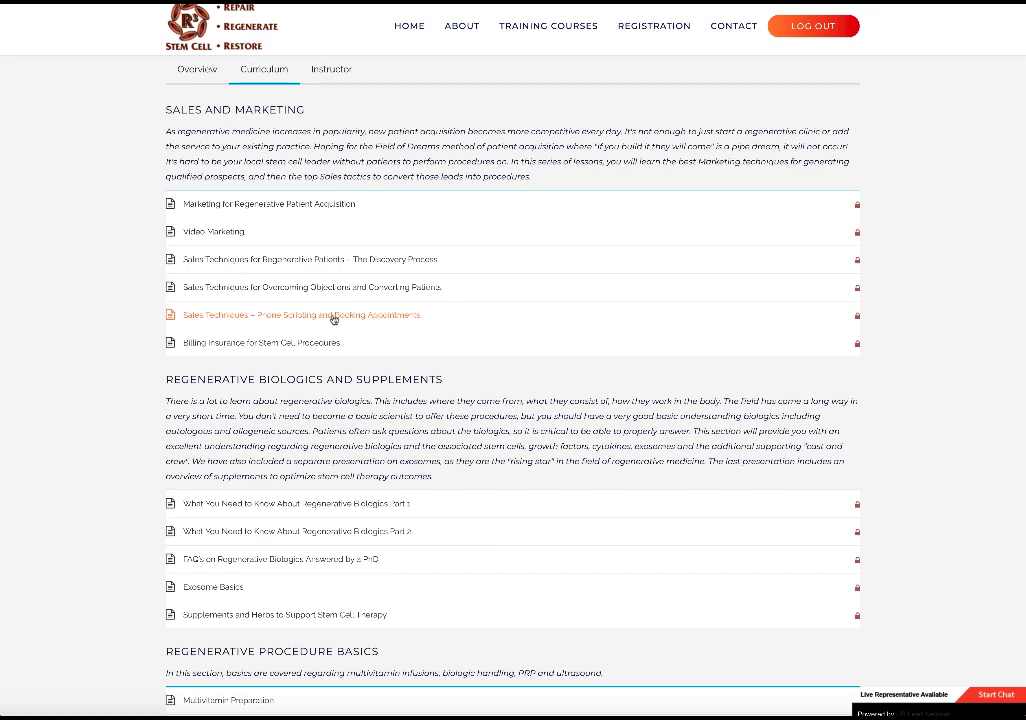
pyautogui.moveTo(284, 329)
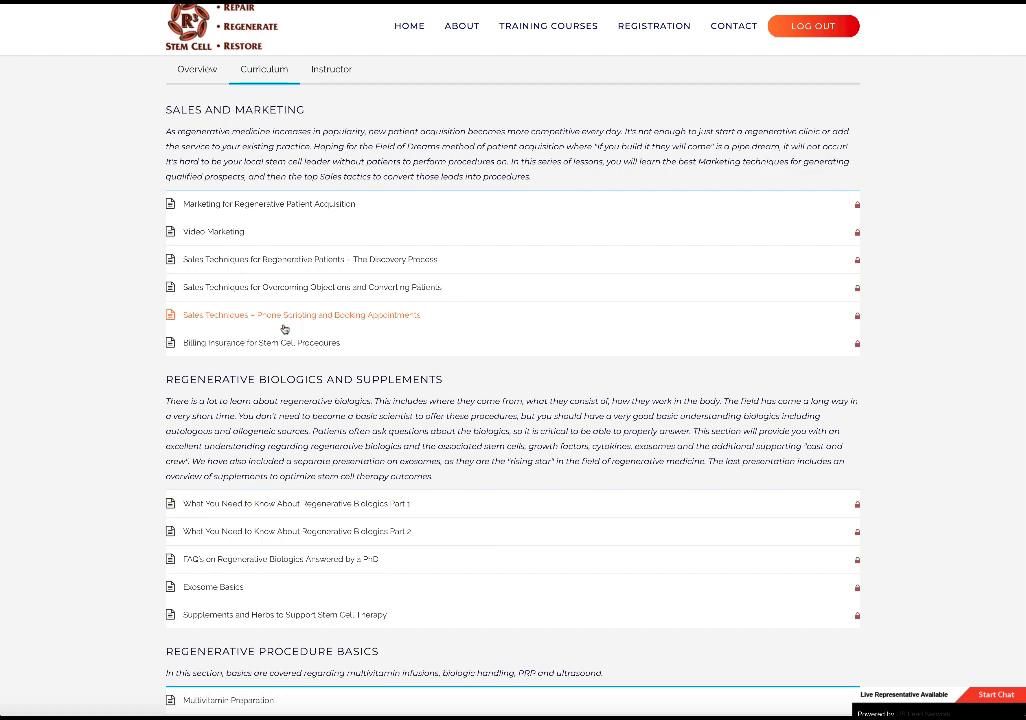
# Scroll the curriculum to show Sales and Marketing and Regenerative Biologics and Supplements lessons.
pyautogui.scroll(-3)
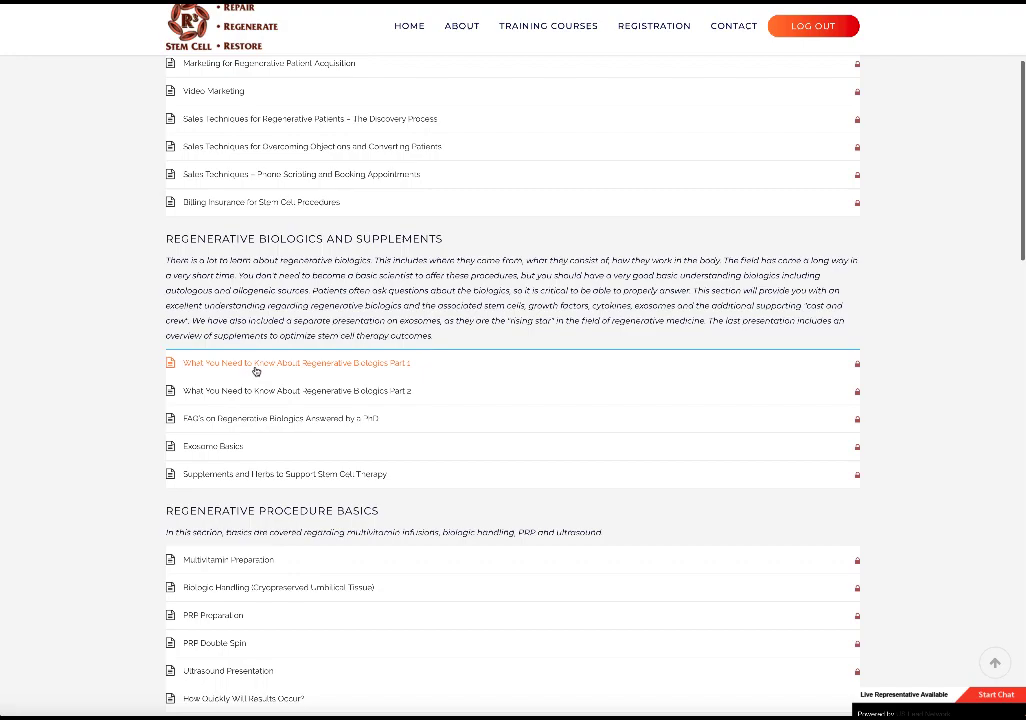
# Scroll down to the Musculoskeletal Procedures and Systemic and Intranasal lessons.
pyautogui.scroll(-3)
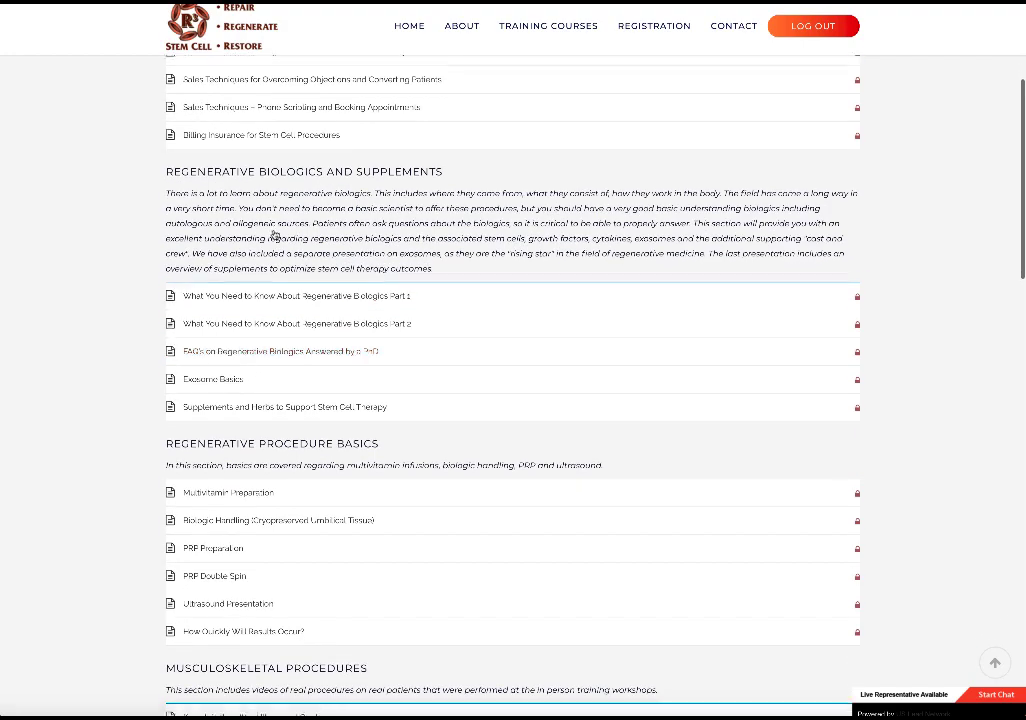
pyautogui.scroll(-3)
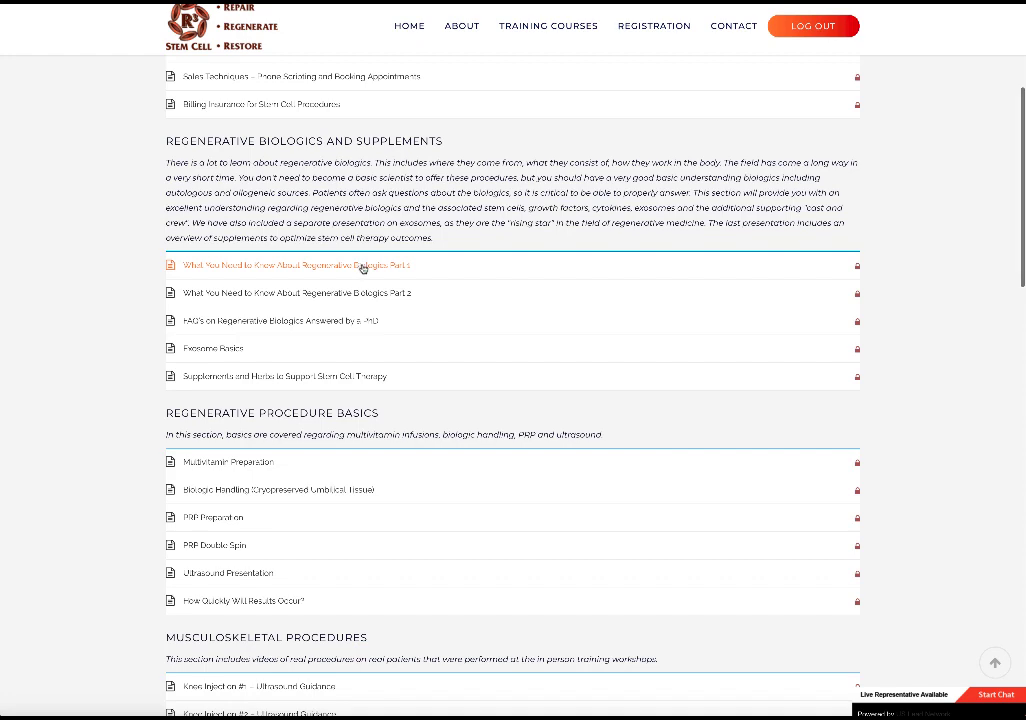
pyautogui.scroll(-3)
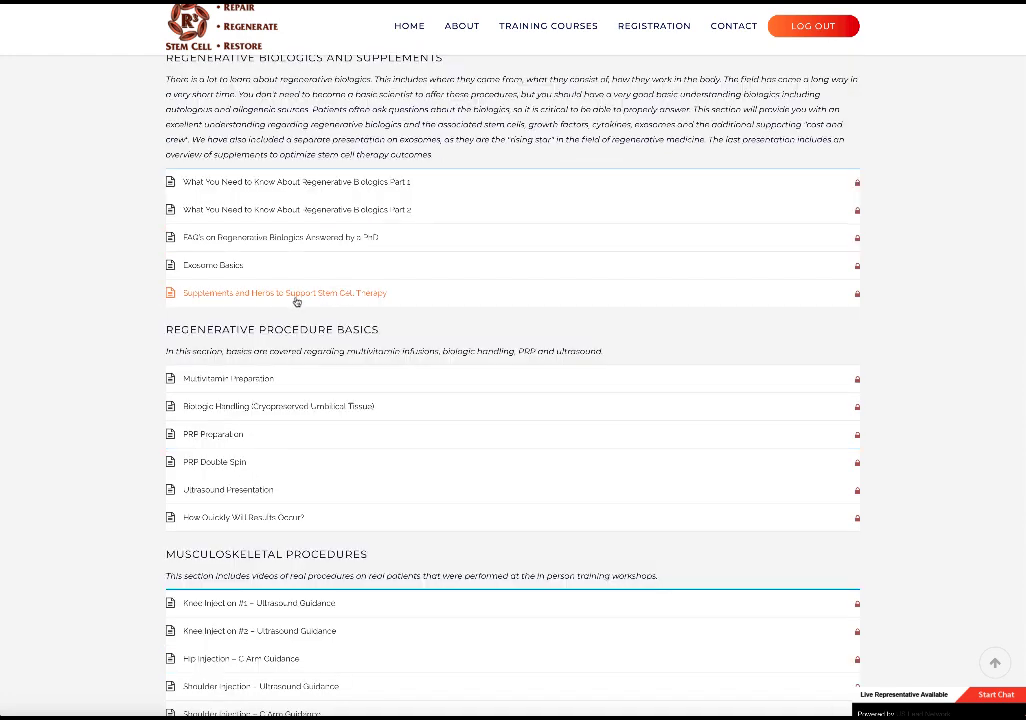
pyautogui.moveTo(133, 318)
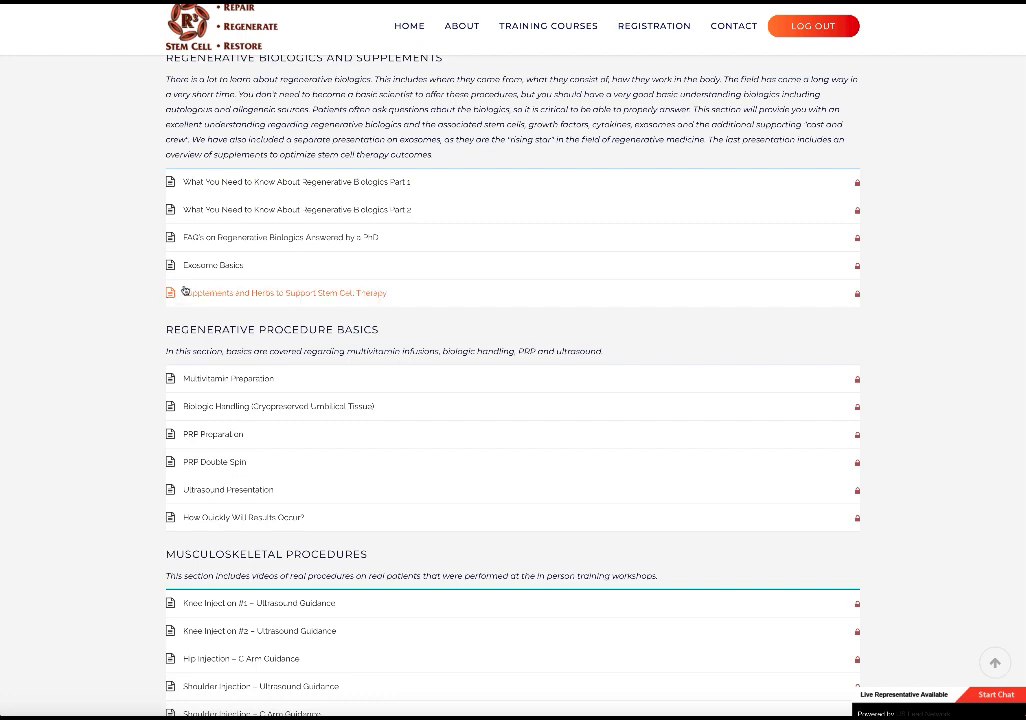
pyautogui.scroll(-3)
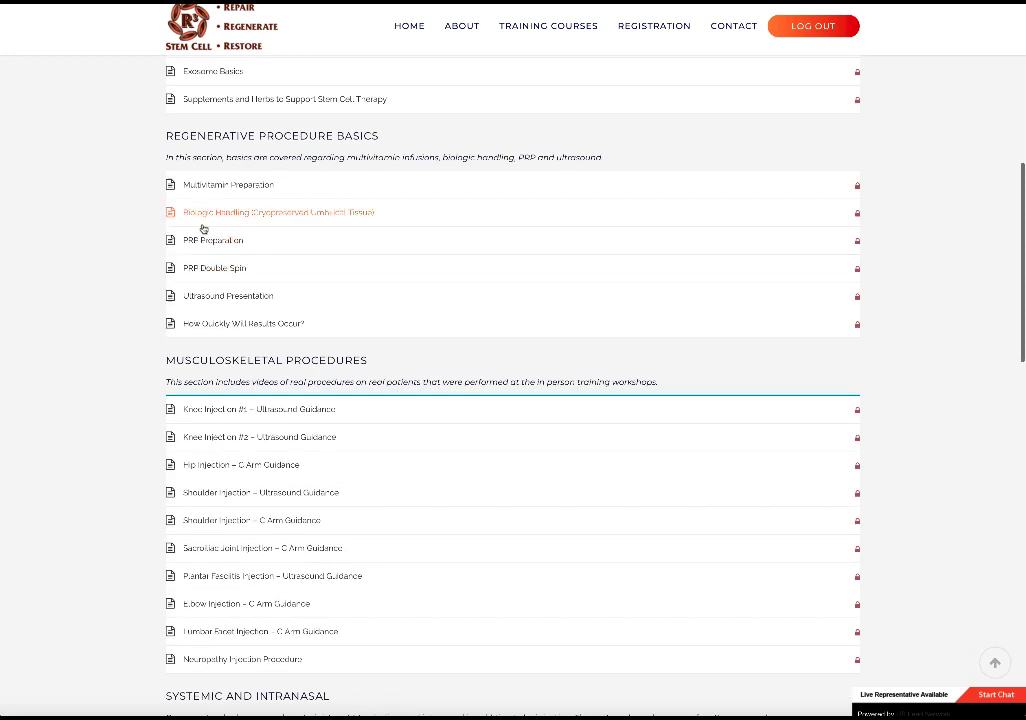
pyautogui.moveTo(205, 240)
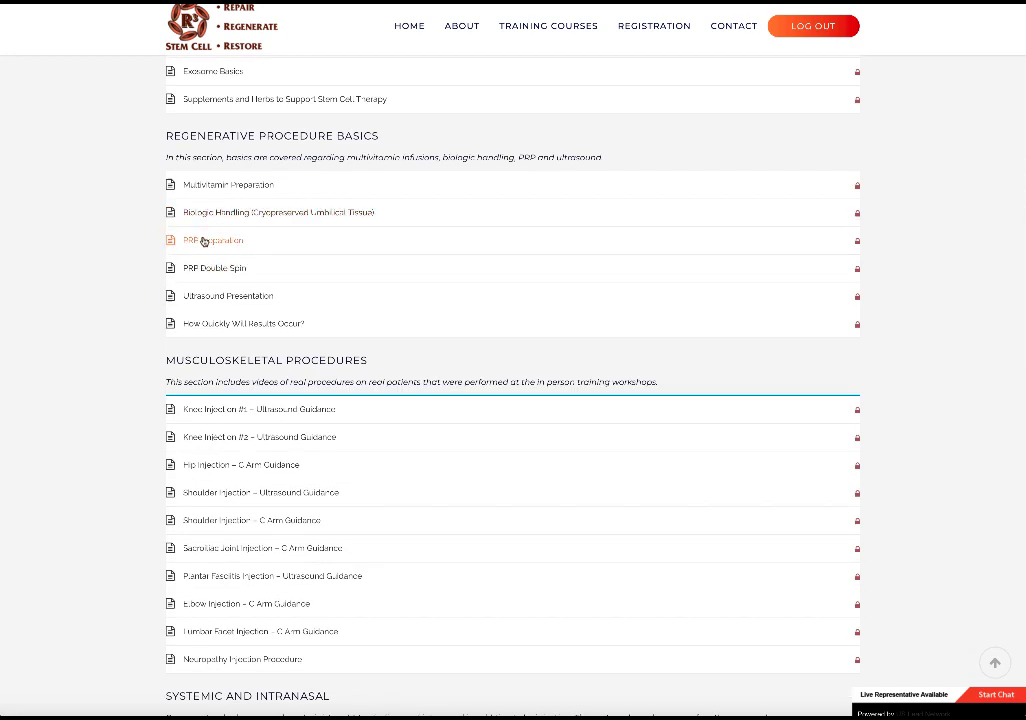
pyautogui.scroll(-3)
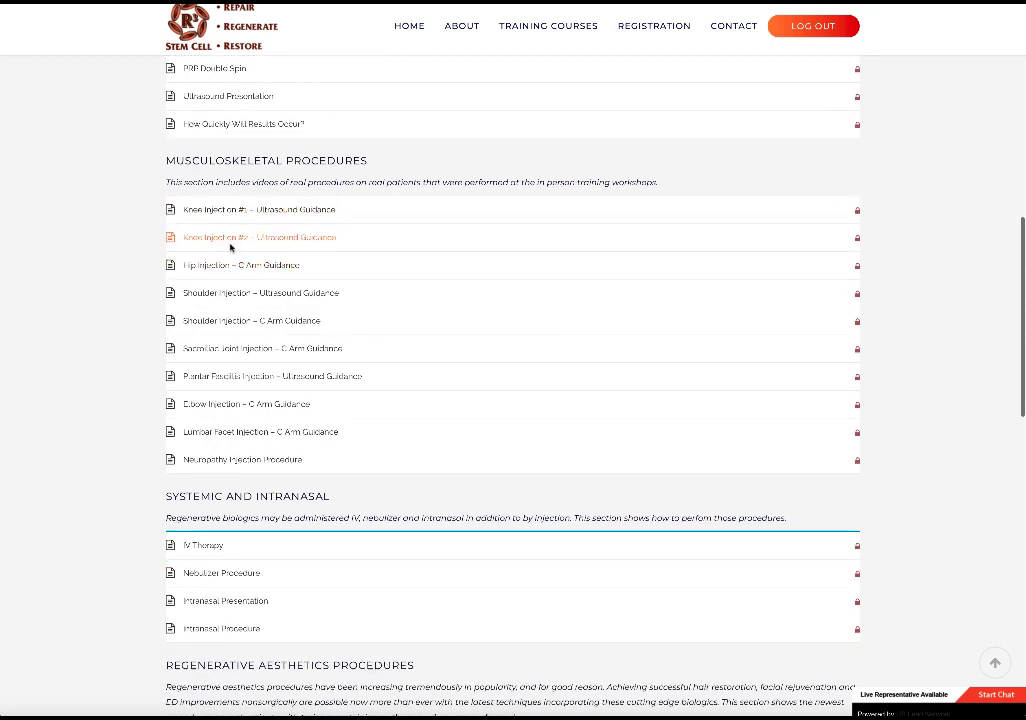
pyautogui.moveTo(232, 376)
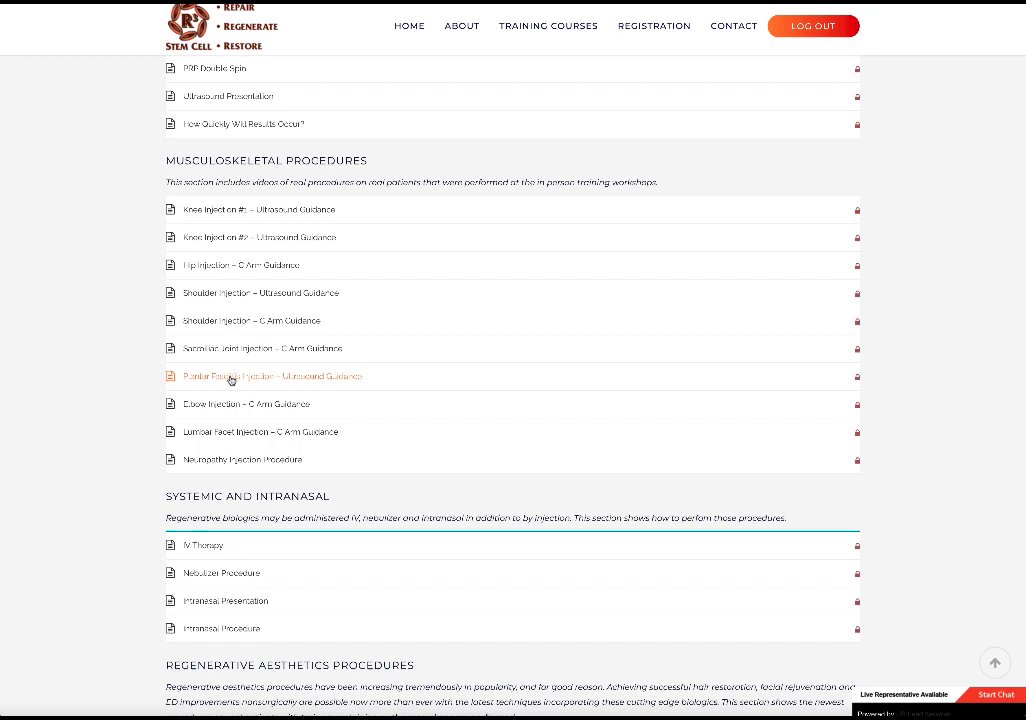
pyautogui.scroll(-3)
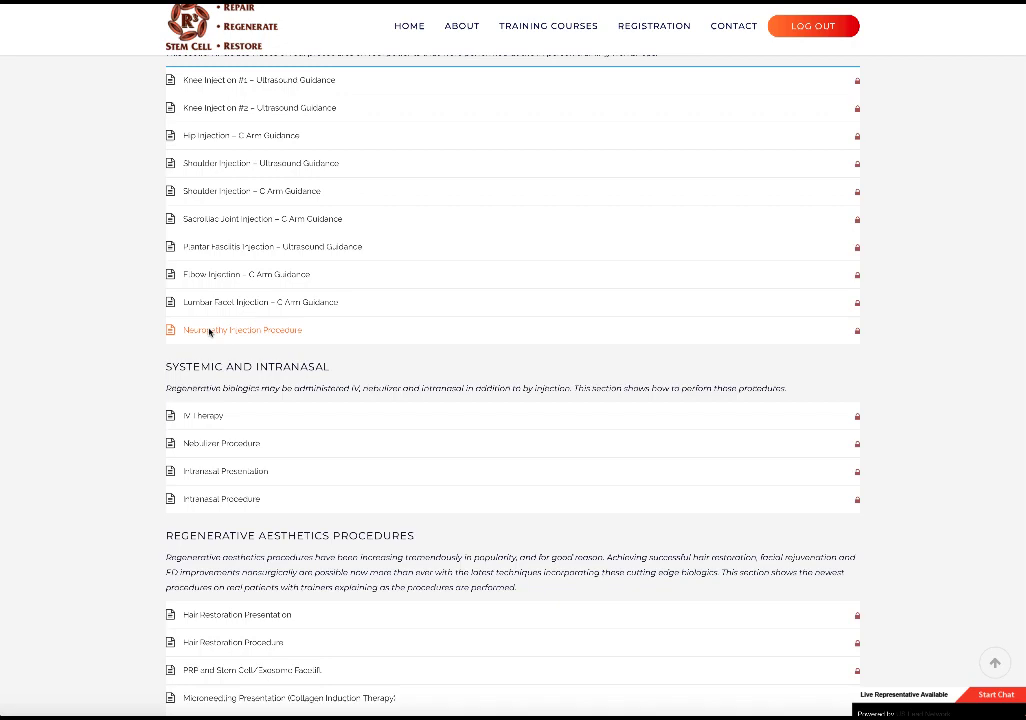
# Advance to the Regenerative Aesthetics Procedures lessons and start of Regenerative Procedure Protocols.
pyautogui.click(242, 329)
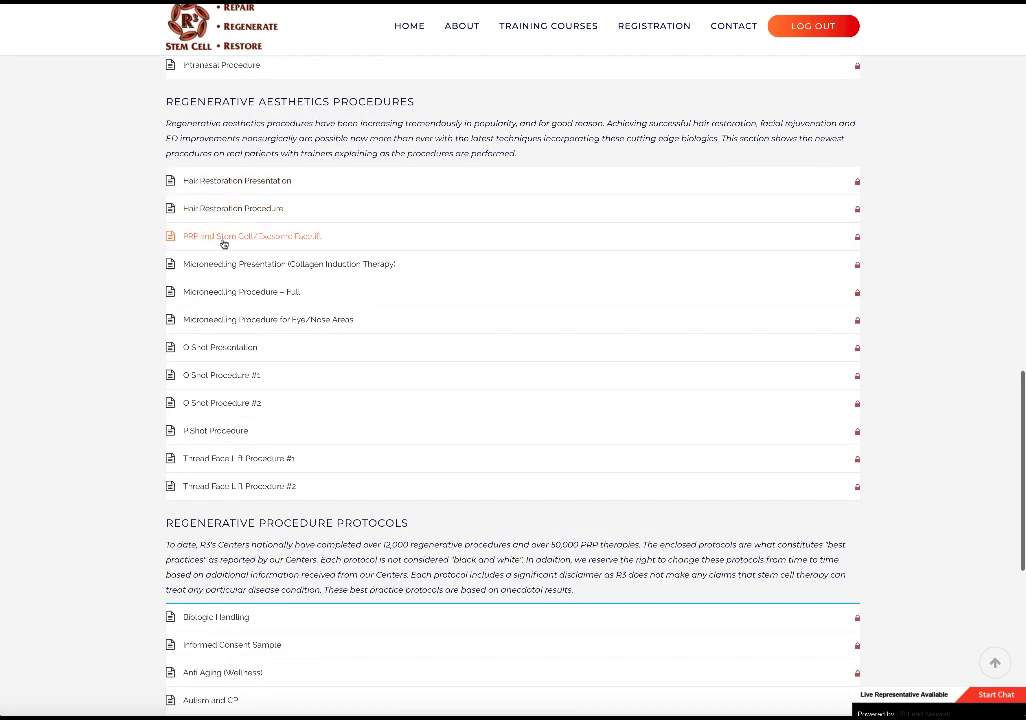
pyautogui.moveTo(239, 247)
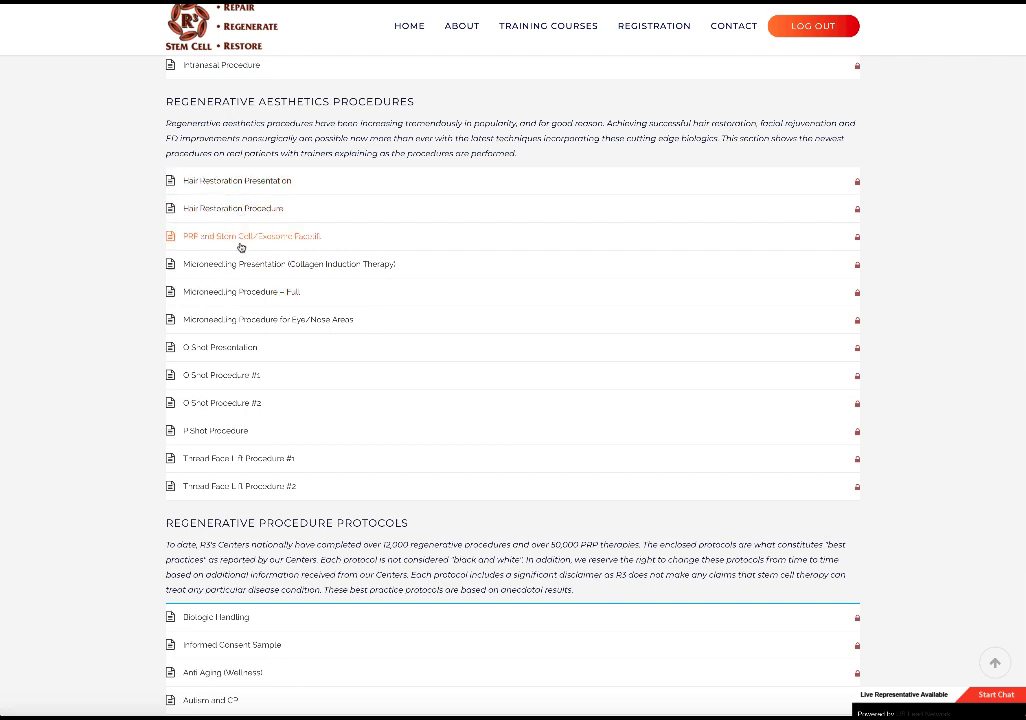
pyautogui.moveTo(238, 253)
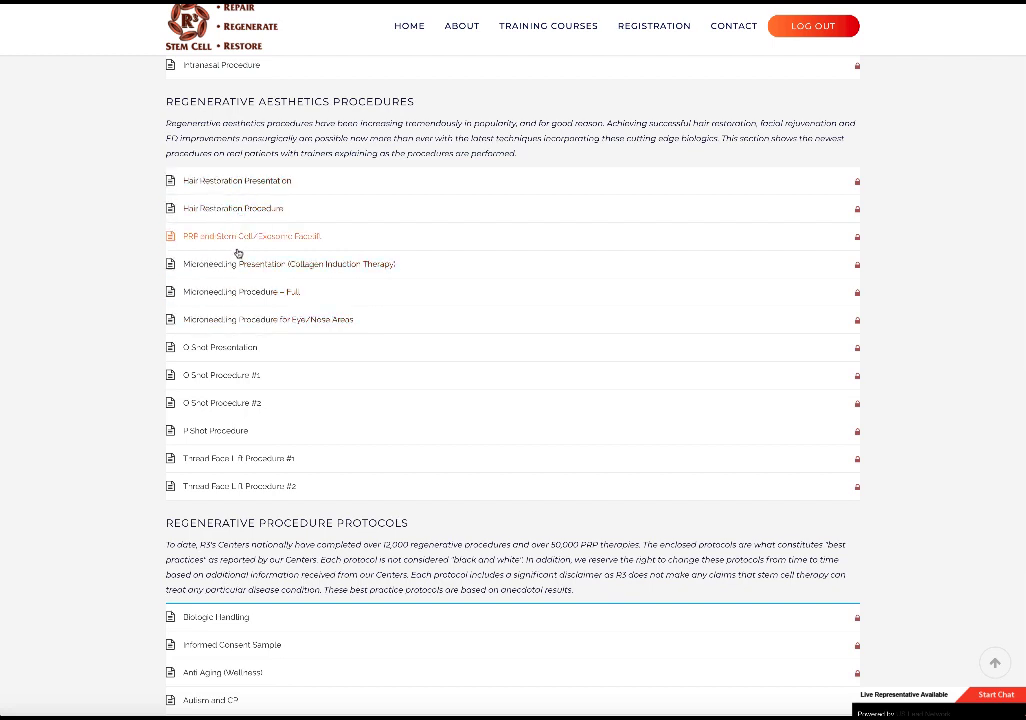
pyautogui.moveTo(226, 448)
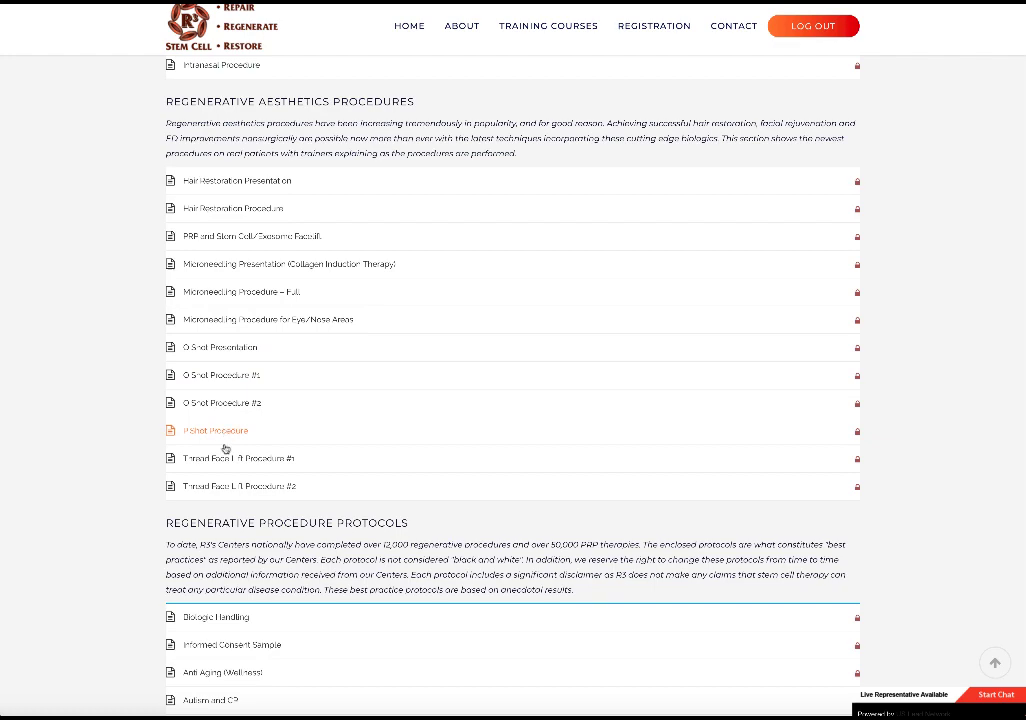
# Scroll to the end of the Regenerative Procedure Protocols list, ending with Small Joint.
pyautogui.scroll(-3)
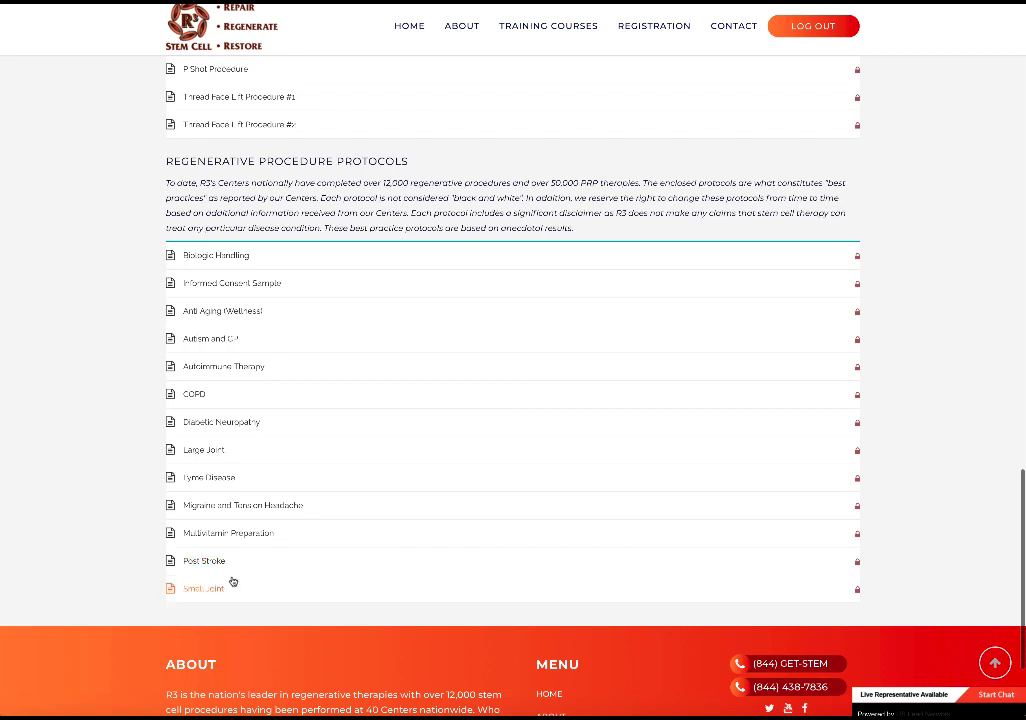
pyautogui.moveTo(113, 501)
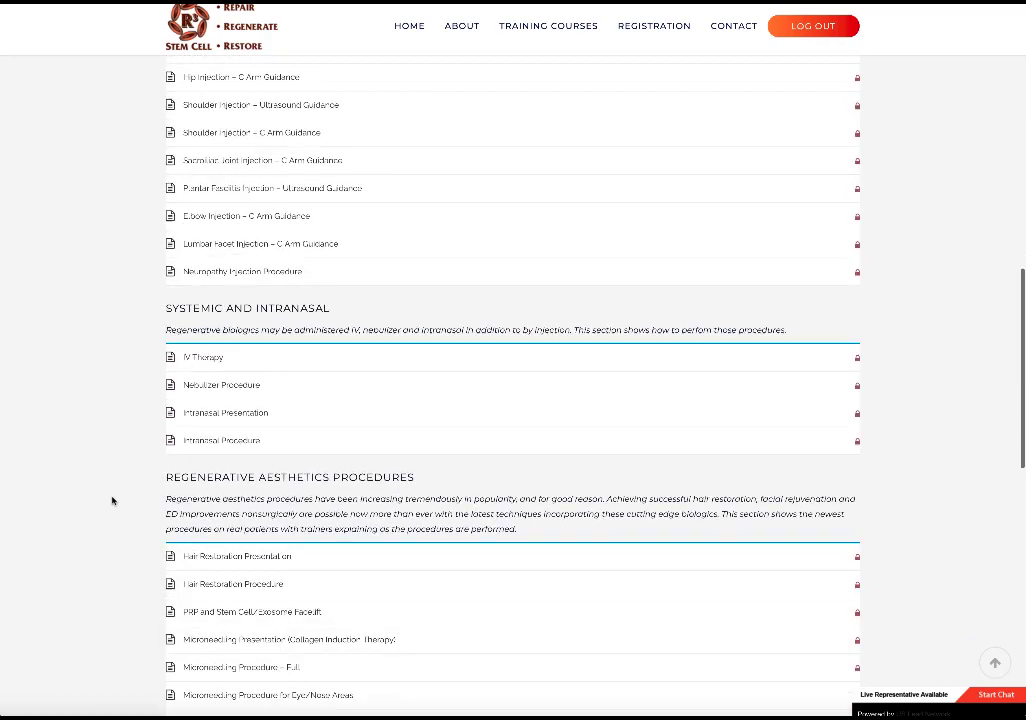
# Scroll up to Regenerative Procedure Basics, then down through protocols to Small Joint.
pyautogui.scroll(-3)
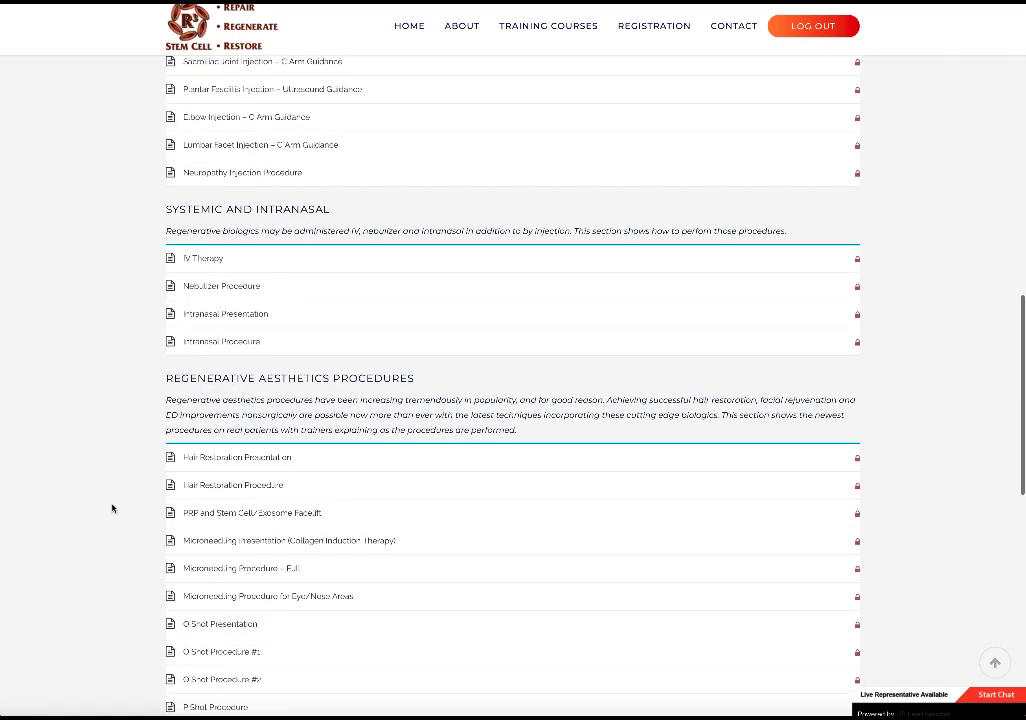
pyautogui.scroll(3)
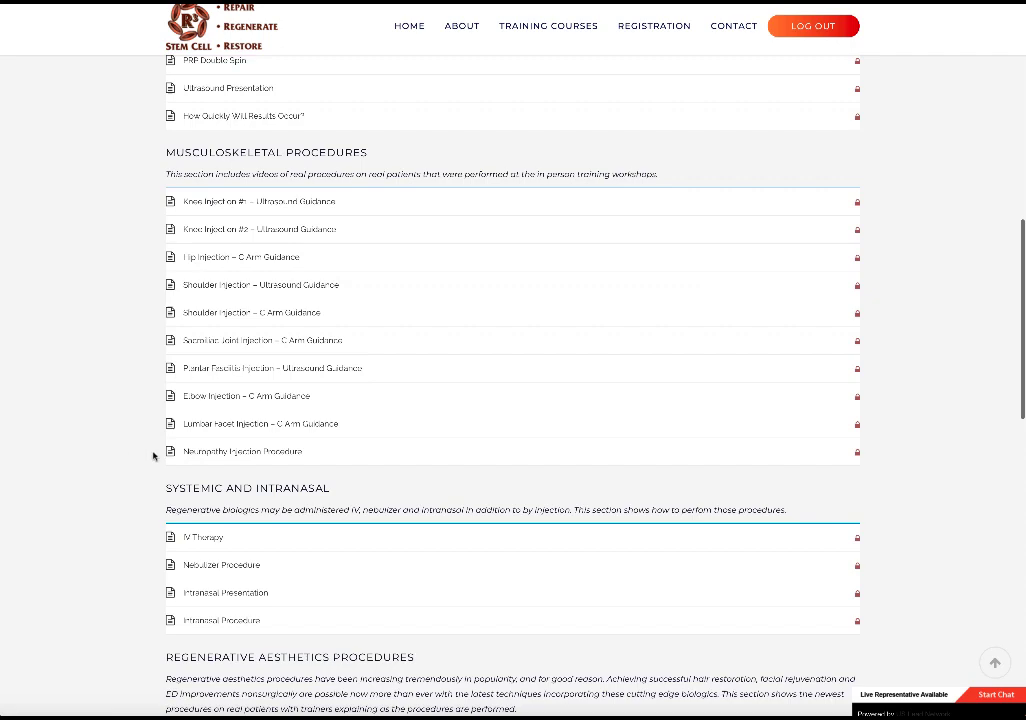
pyautogui.scroll(3)
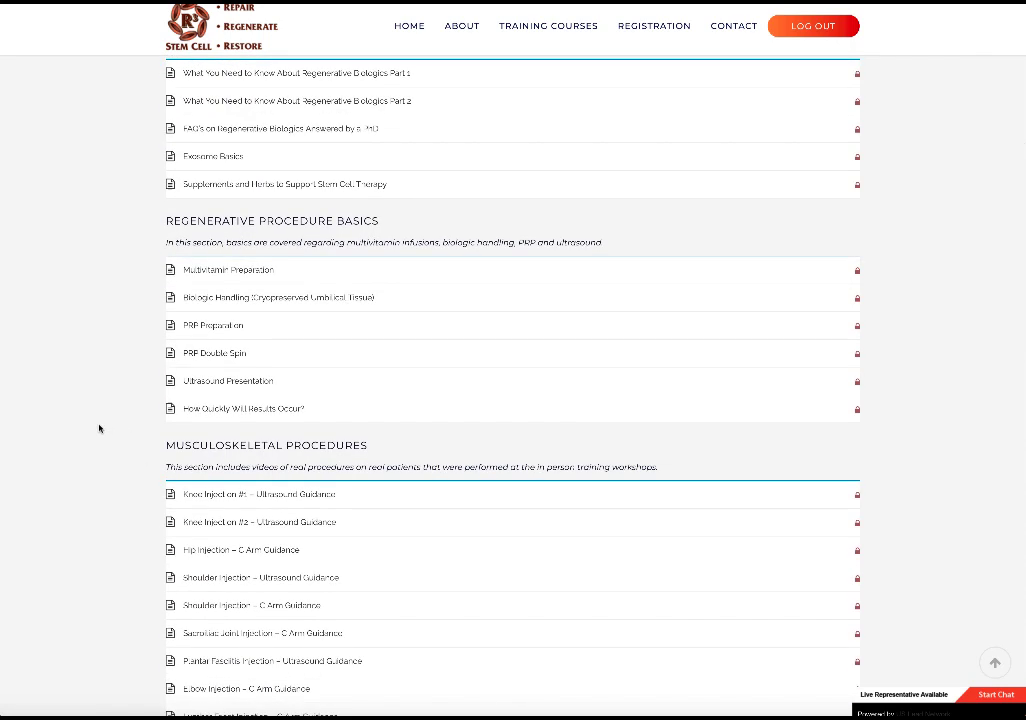
pyautogui.scroll(-3)
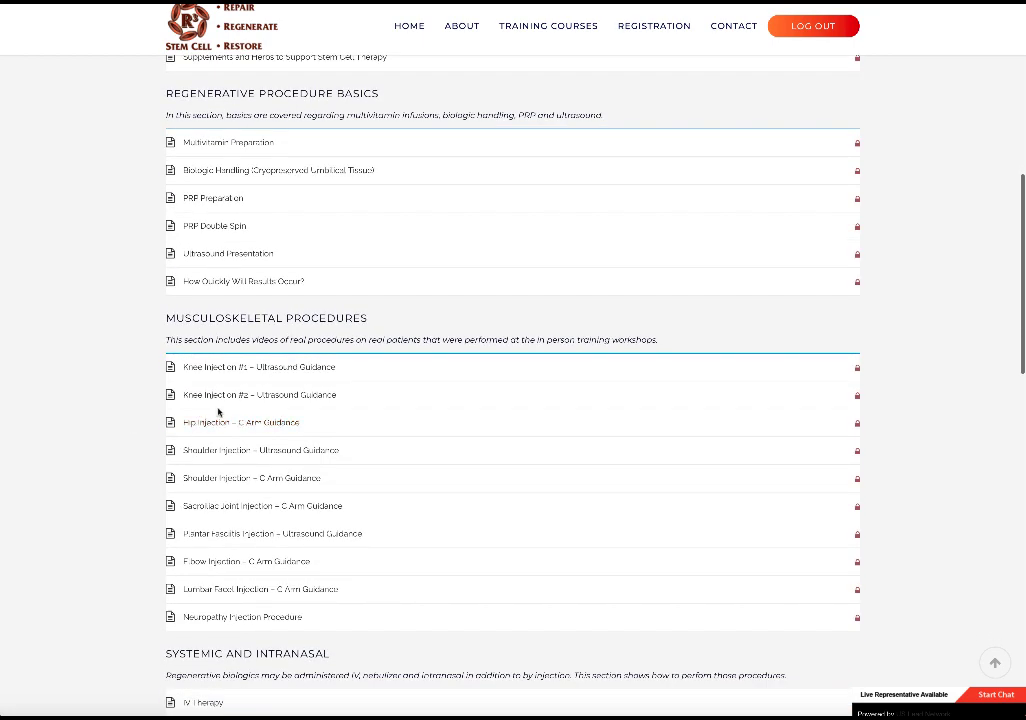
pyautogui.moveTo(102, 478)
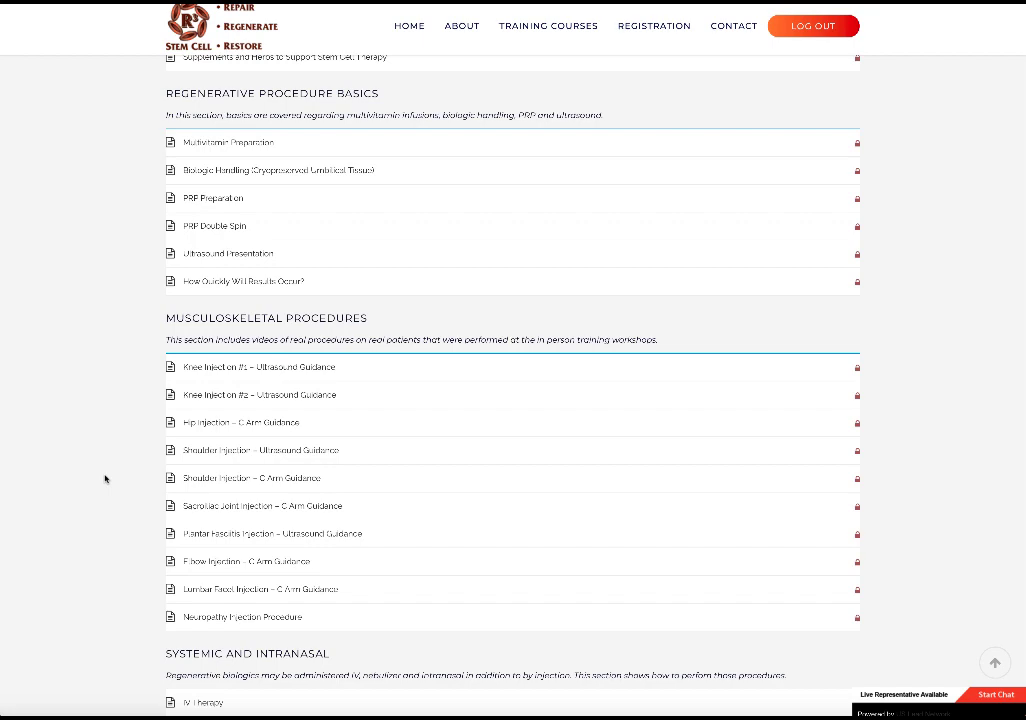
pyautogui.scroll(-3)
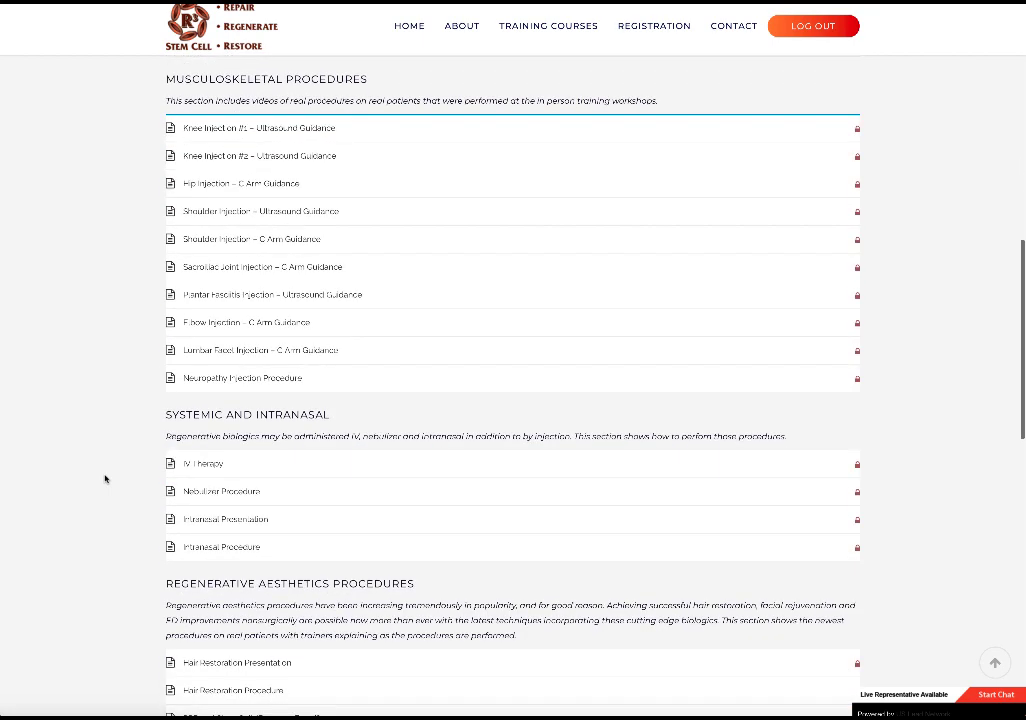
pyautogui.scroll(-3)
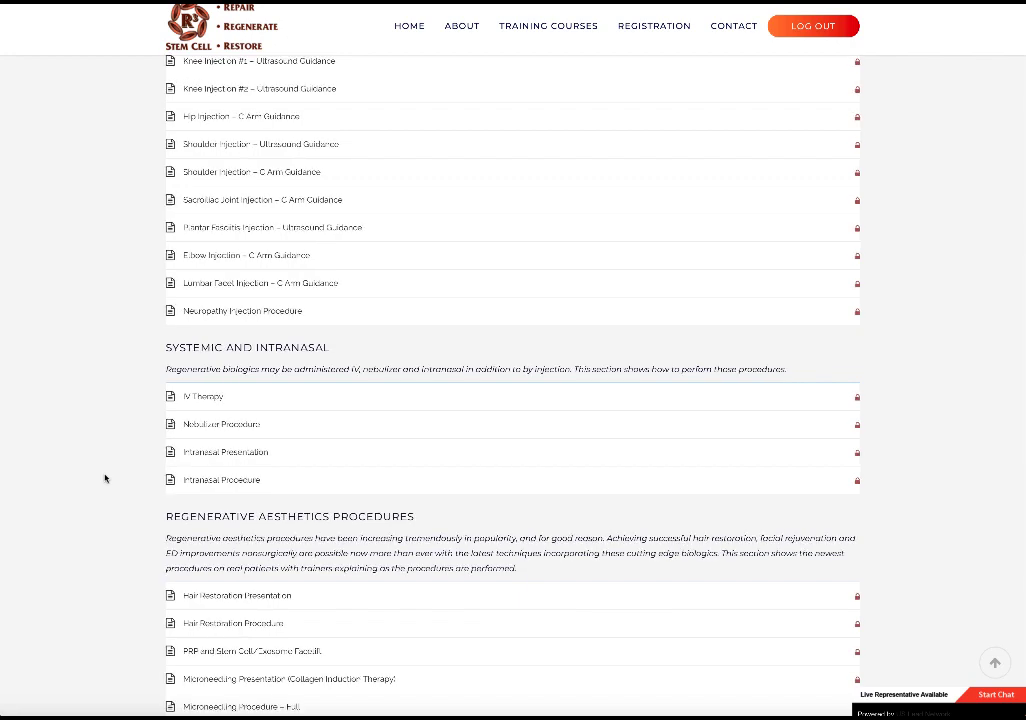
pyautogui.scroll(-3)
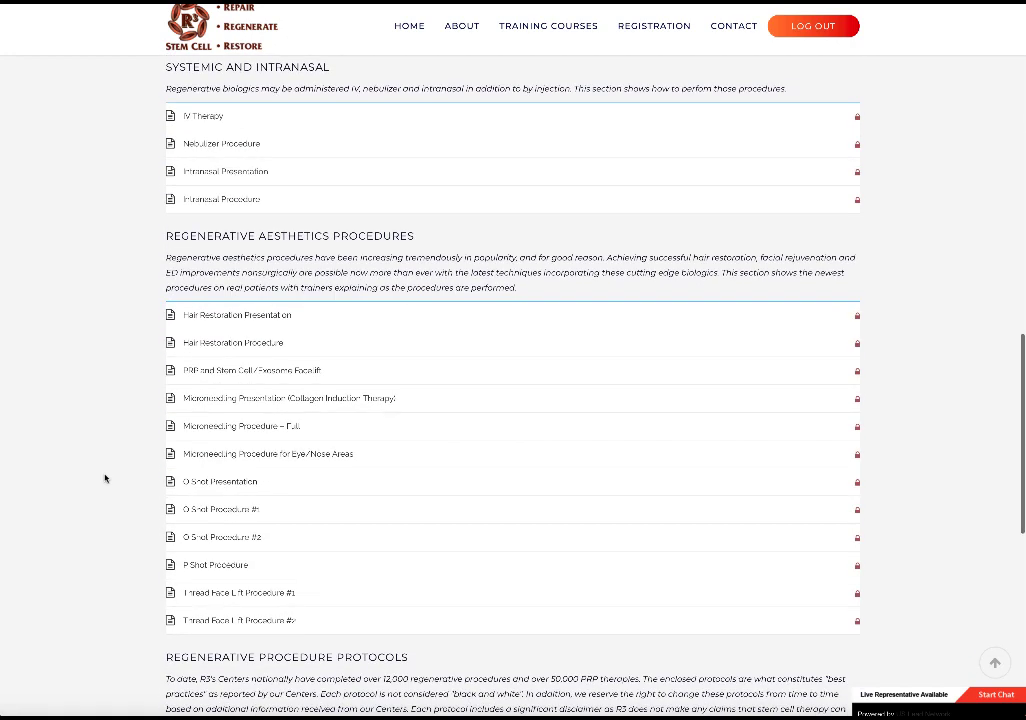
pyautogui.scroll(-3)
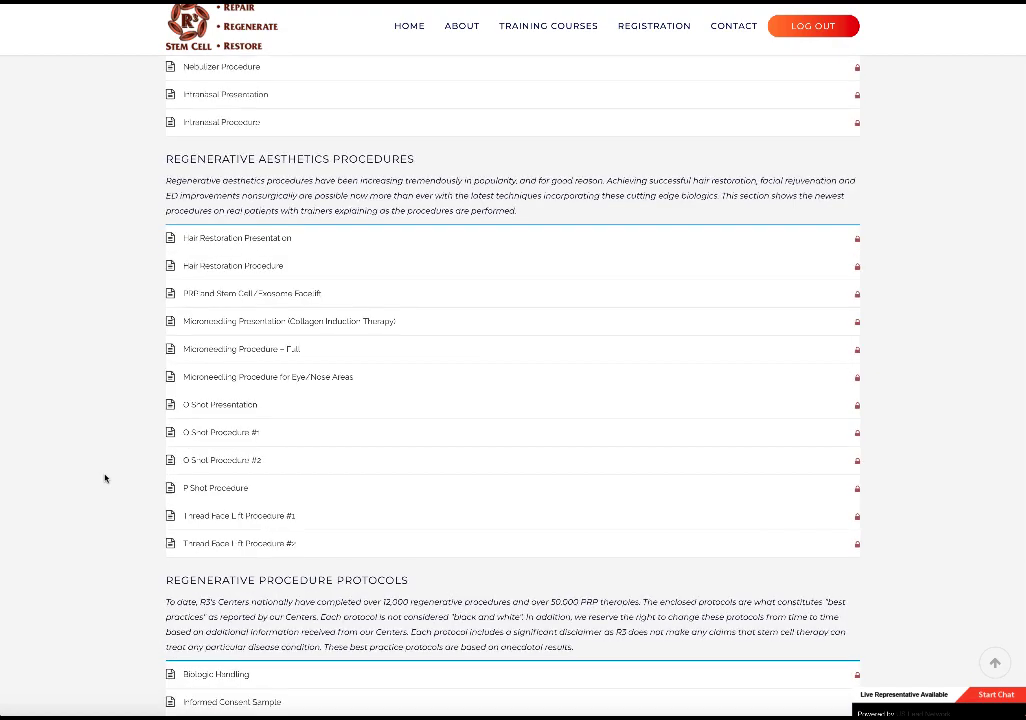
pyautogui.scroll(-3)
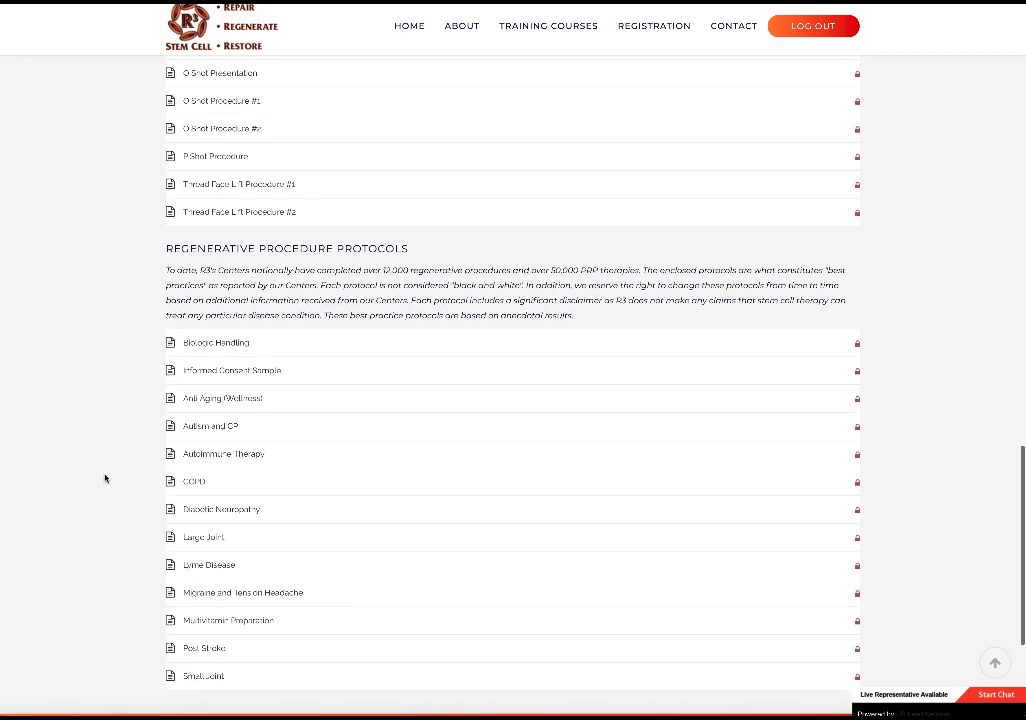